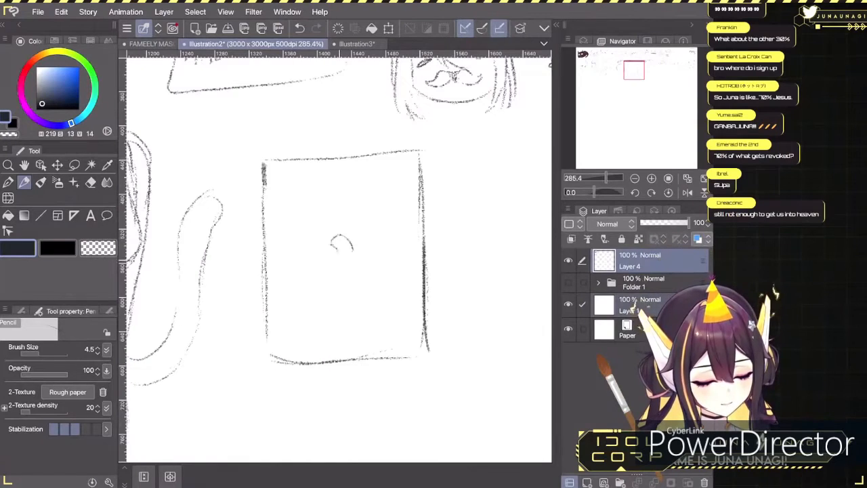
- Draw the petal curves of a small rose bud in the centre of the cover
drag(332, 244, 366, 260)
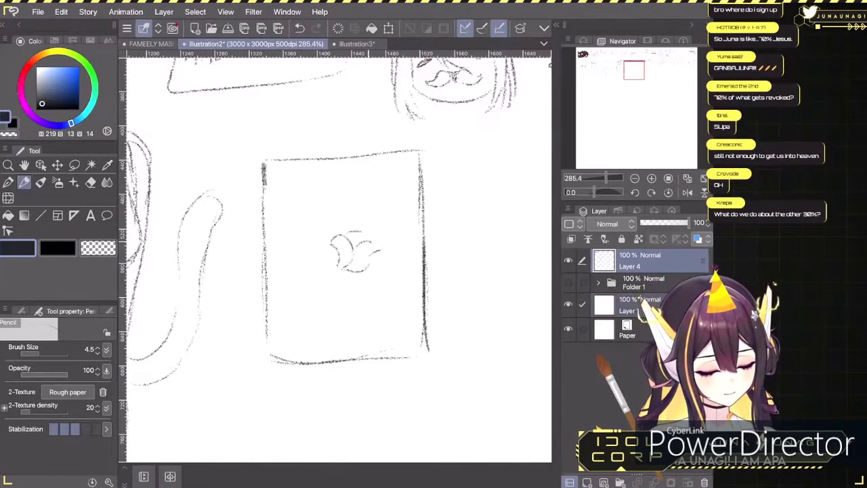
drag(345, 241, 366, 260)
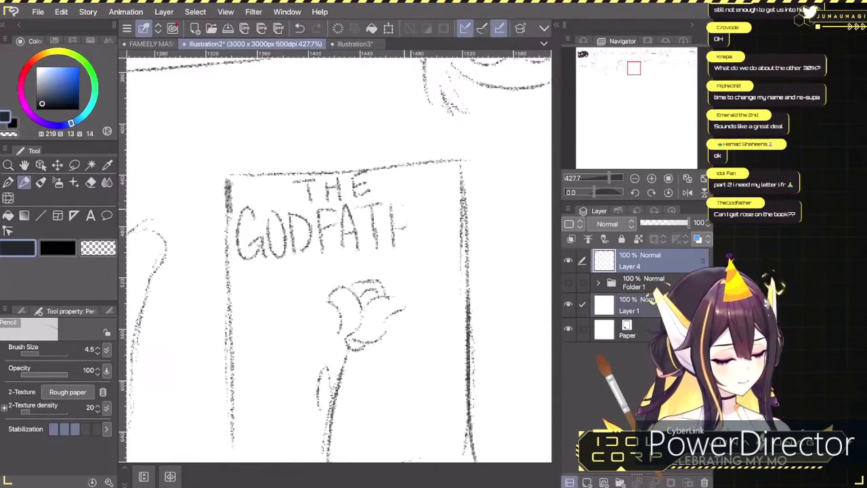
- Finish the 'THE GODFATHER' lettering across the top of the cover
drag(399, 223, 461, 223)
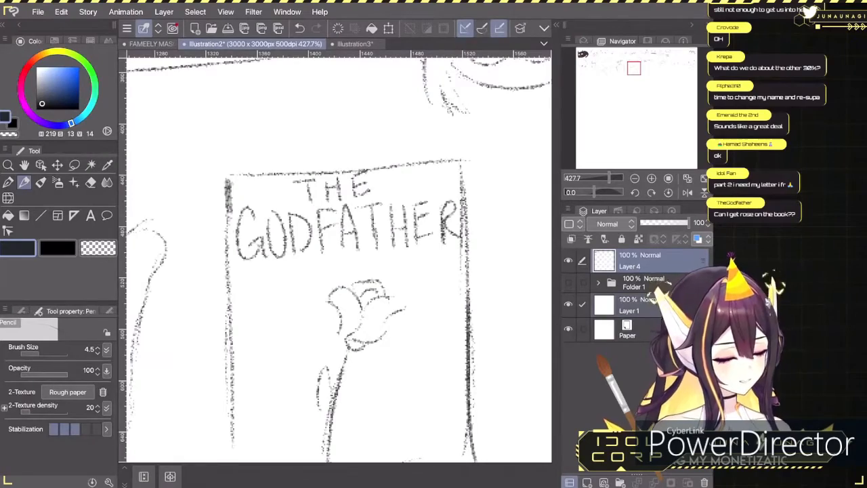